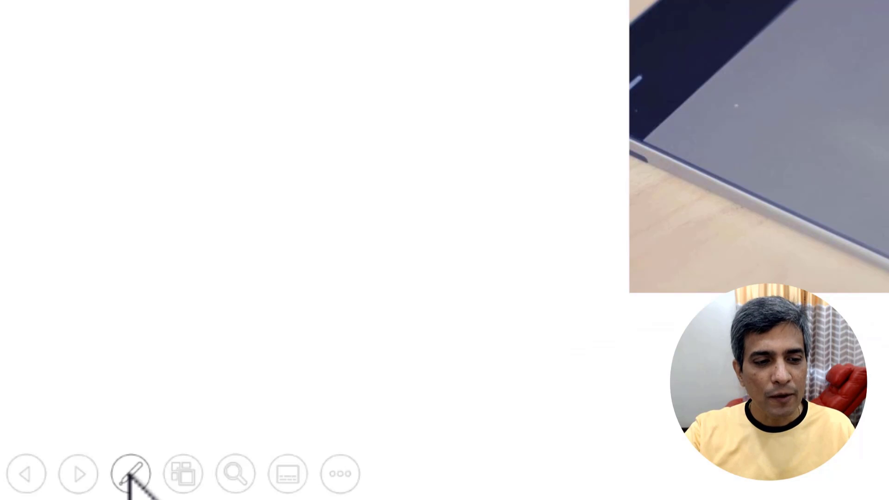
Switch on the red Pen from the slide show's ink options.
{"action": "left_click", "coordinate": [129, 474]}
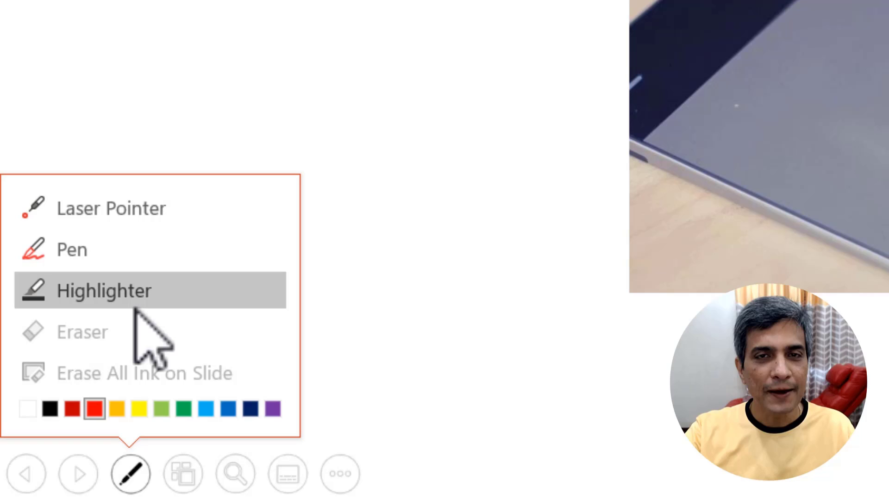
{"action": "mouse_move", "coordinate": [113, 307]}
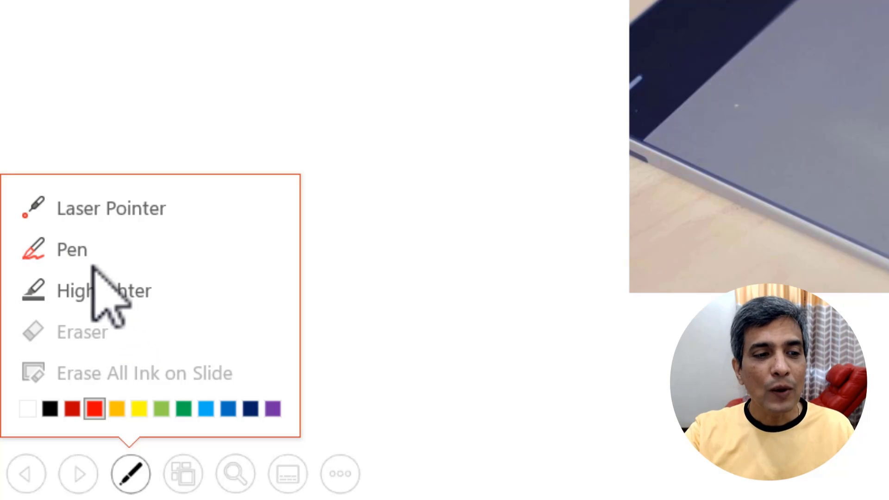
{"action": "left_click", "coordinate": [131, 473]}
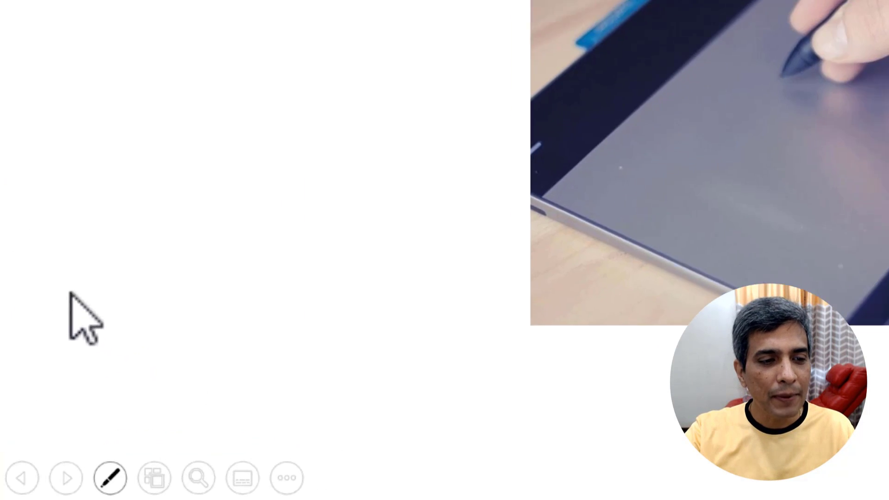
Reopen the ink options to pick a purple pen colour for the zigzag stroke.
{"action": "left_click", "coordinate": [110, 477]}
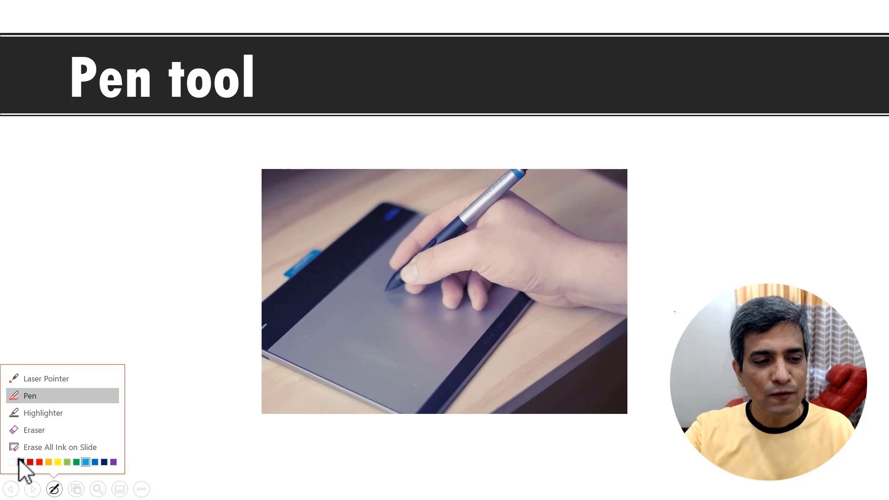
{"action": "mouse_move", "coordinate": [112, 461]}
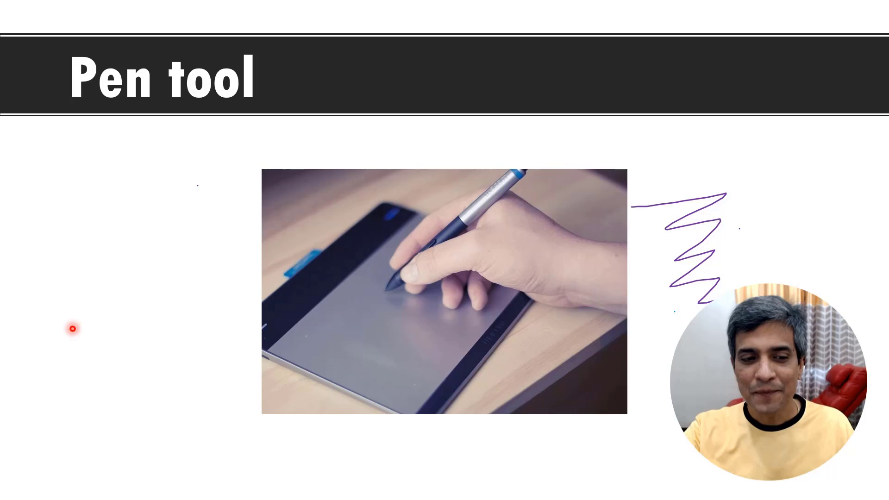
Switch to the yellow Highlighter and mark the word Pen in the title.
{"action": "left_click", "coordinate": [54, 489]}
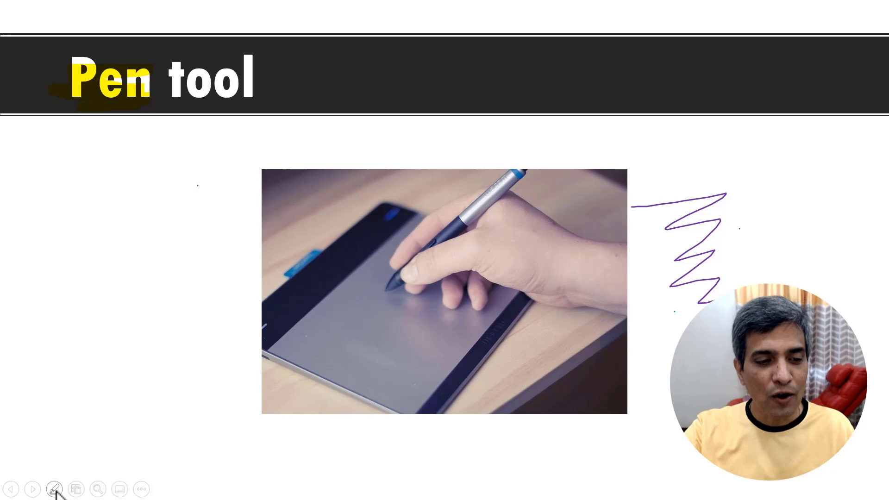
{"action": "left_click", "coordinate": [54, 489]}
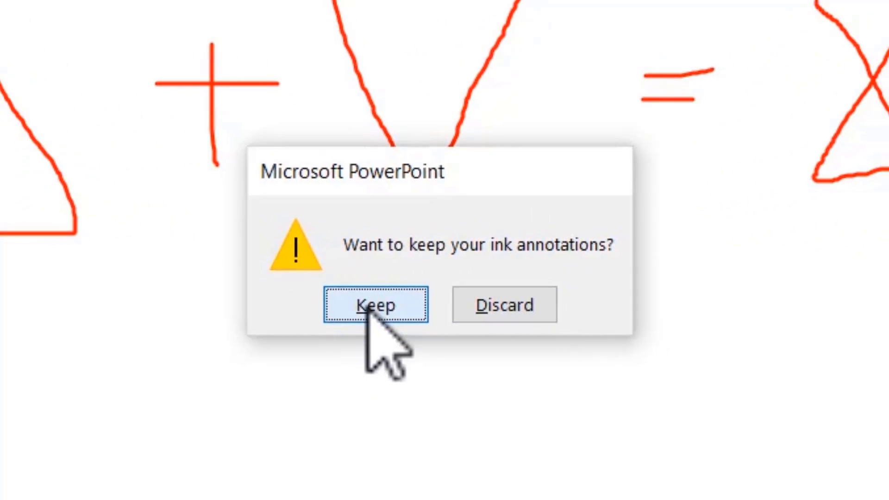
Keep the ink annotations when the slide show ends.
{"action": "left_click", "coordinate": [375, 304]}
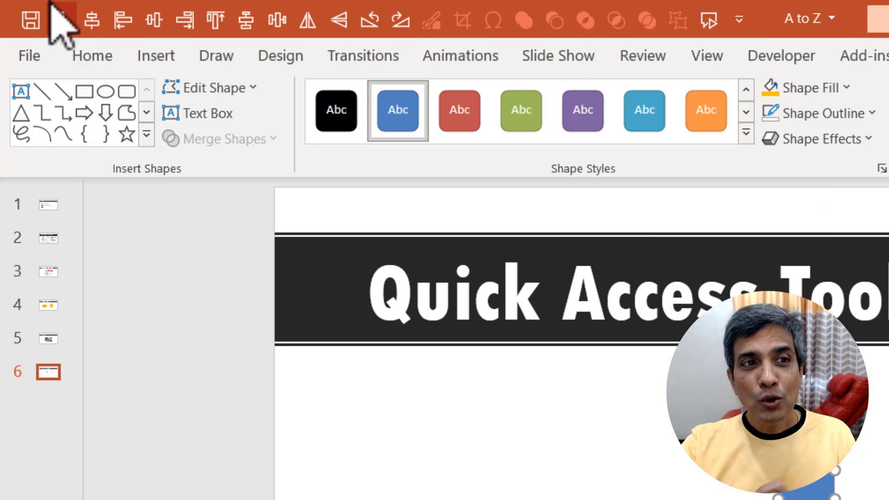
{"action": "mouse_move", "coordinate": [247, 20]}
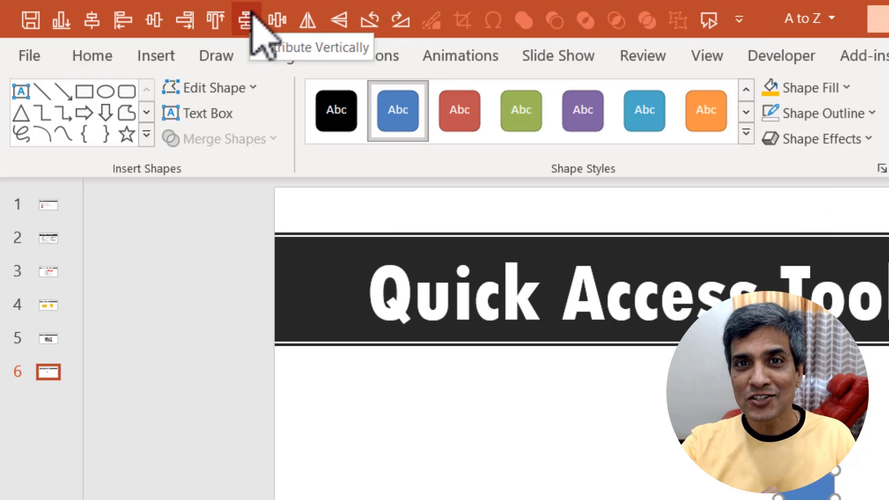
{"action": "mouse_move", "coordinate": [266, 53]}
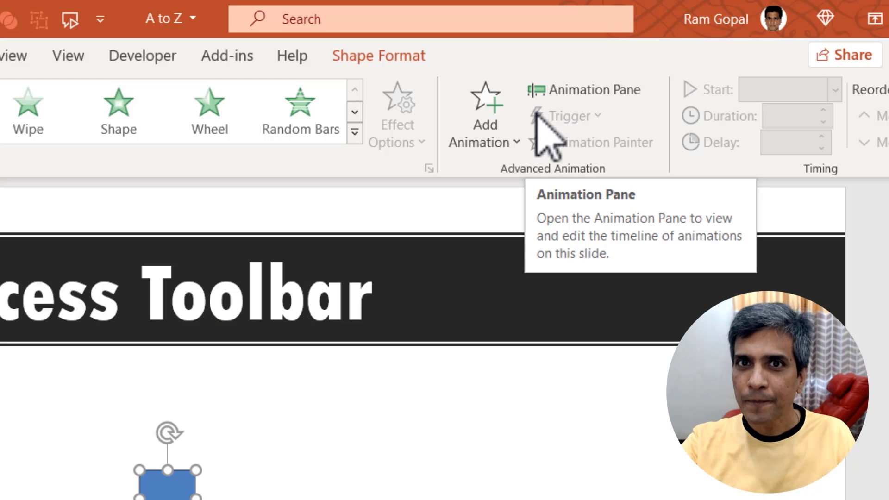
Add Animation Pane to the Quick Access Toolbar and launch it from the new button.
{"action": "right_click", "coordinate": [578, 91]}
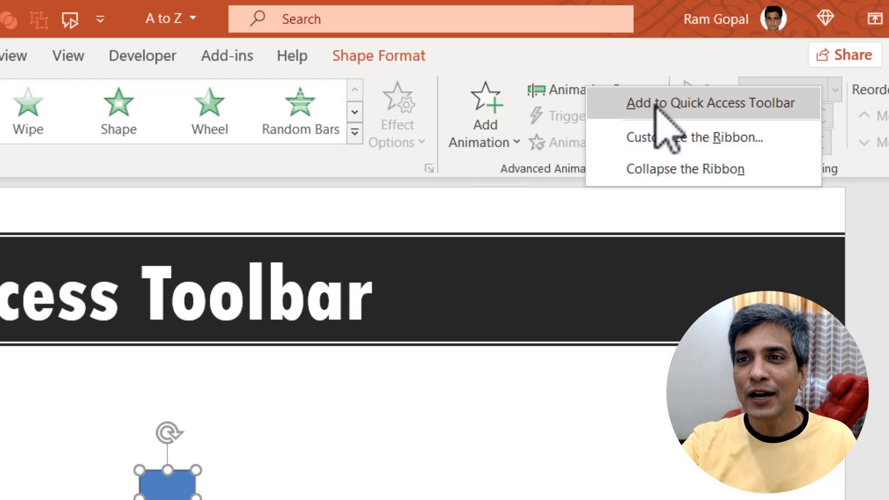
{"action": "left_click", "coordinate": [709, 103]}
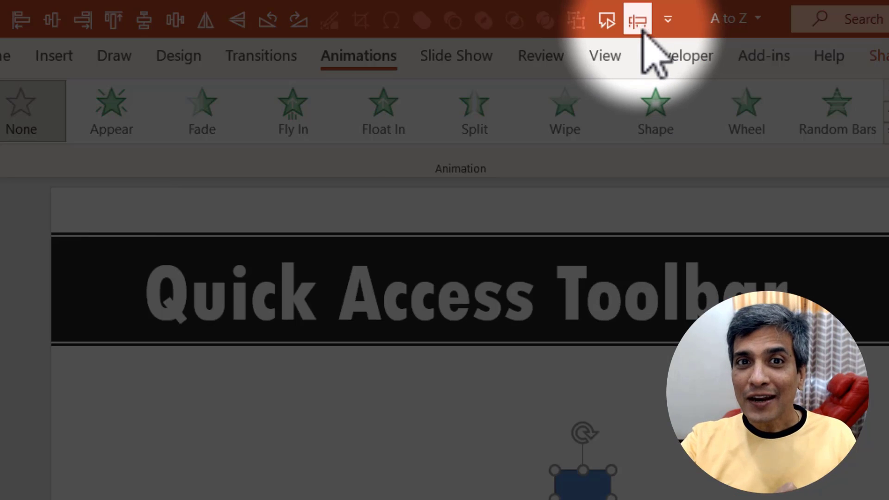
{"action": "left_click", "coordinate": [638, 19]}
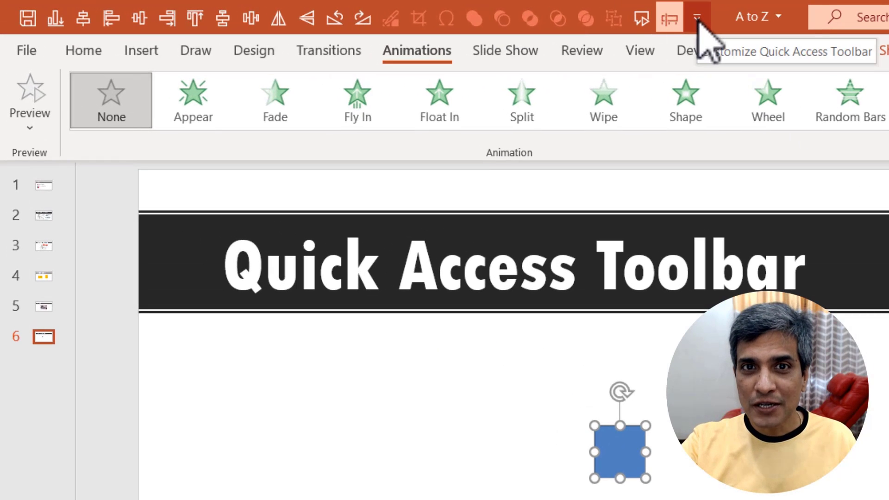
Review All Commands in the Quick Access Toolbar page of PowerPoint Options.
{"action": "left_click", "coordinate": [698, 17]}
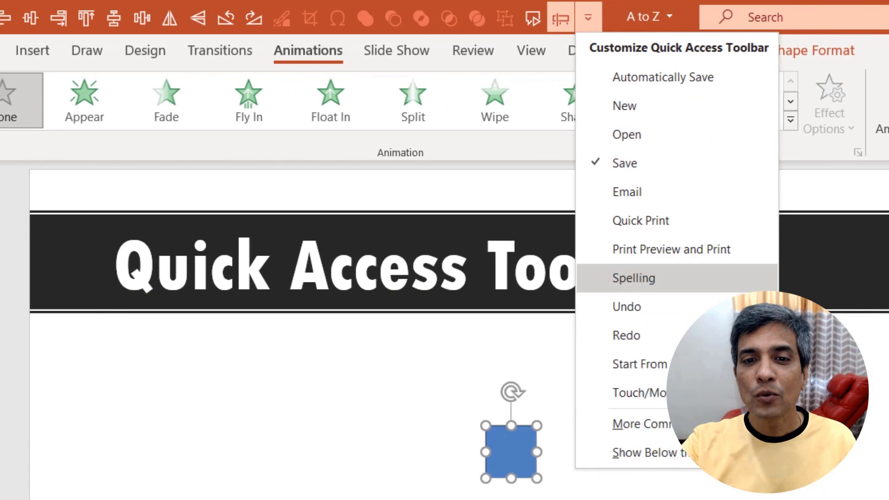
{"action": "left_click", "coordinate": [643, 423]}
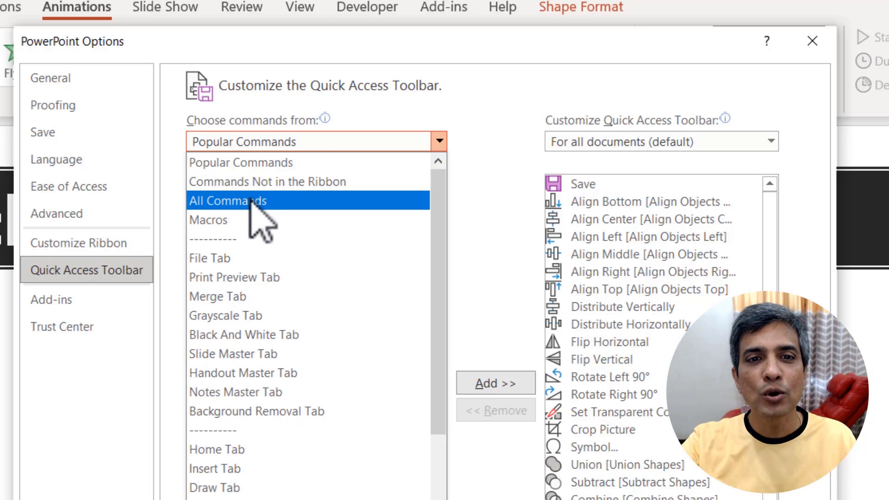
{"action": "left_click", "coordinate": [228, 201]}
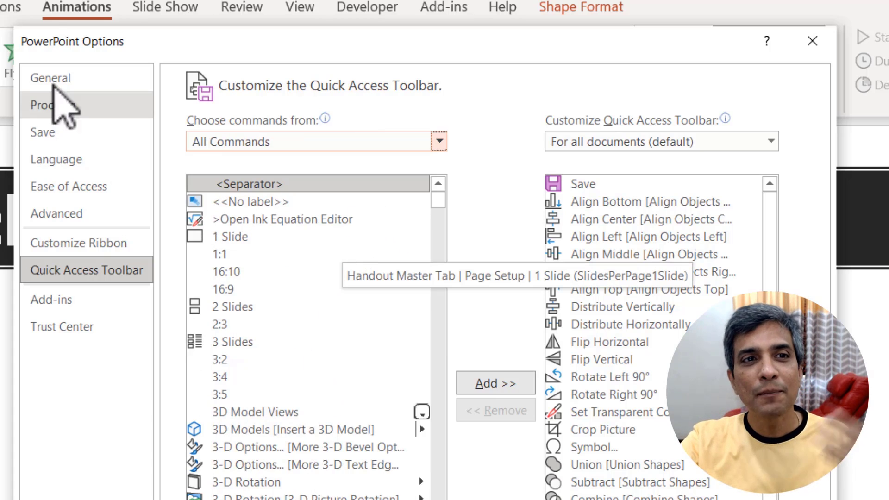
{"action": "left_click", "coordinate": [646, 289]}
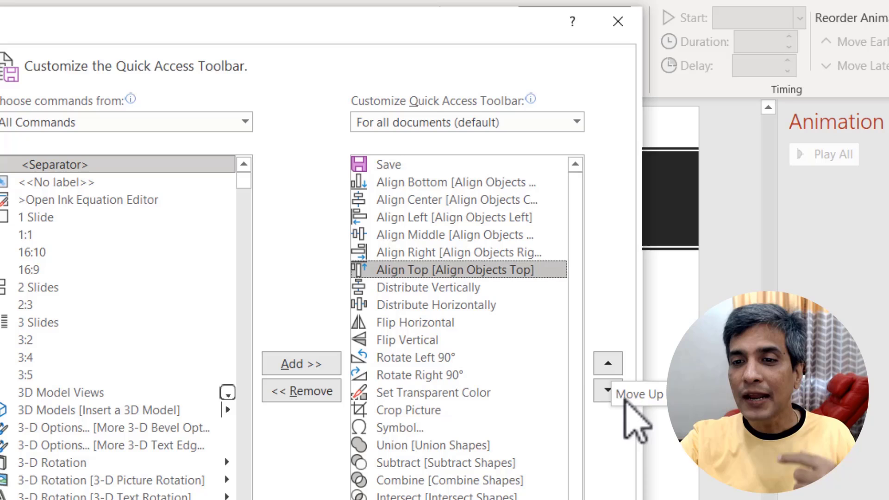
{"action": "mouse_move", "coordinate": [608, 390]}
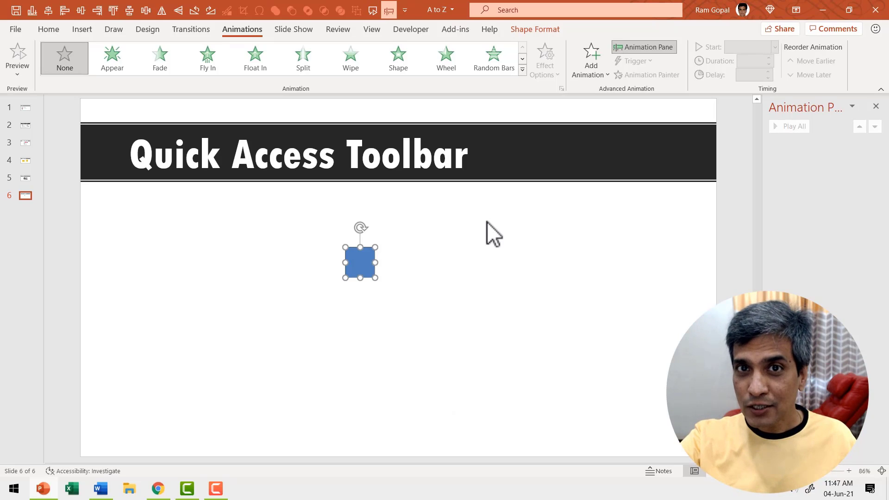
{"action": "mouse_move", "coordinate": [388, 10]}
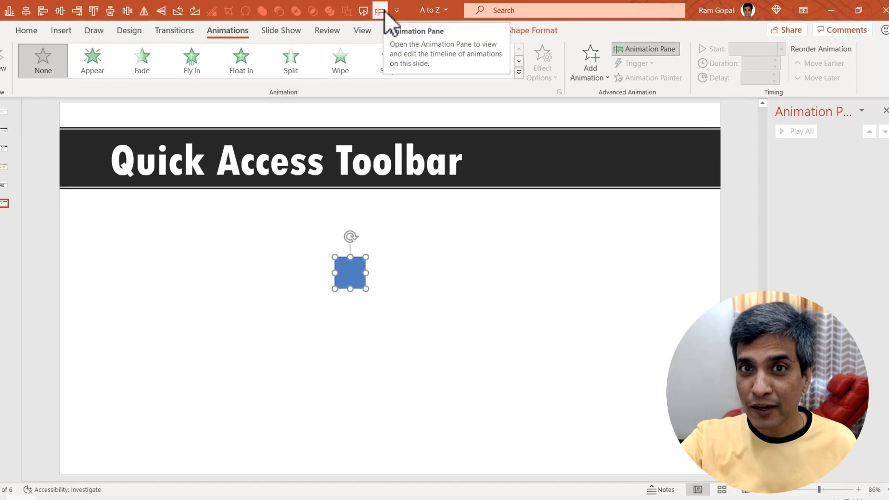
Toggle the Animation Pane off from its Quick Access Toolbar button.
{"action": "left_click", "coordinate": [395, 10]}
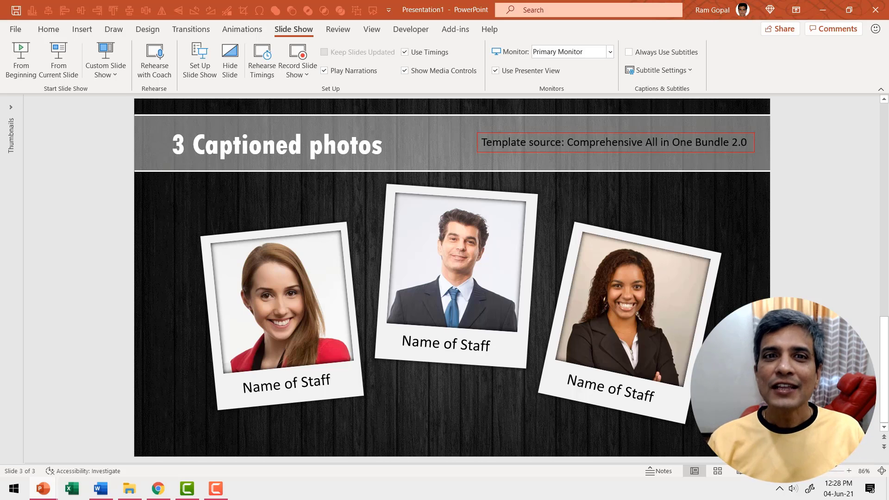
Show the Animation Pane listing the three animated photo groups on slide 3.
{"action": "left_click", "coordinate": [241, 29]}
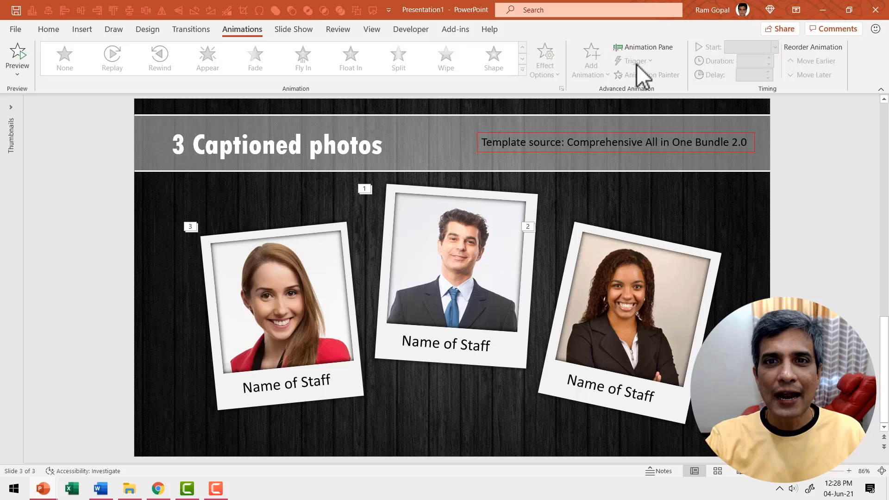
{"action": "left_click", "coordinate": [643, 47]}
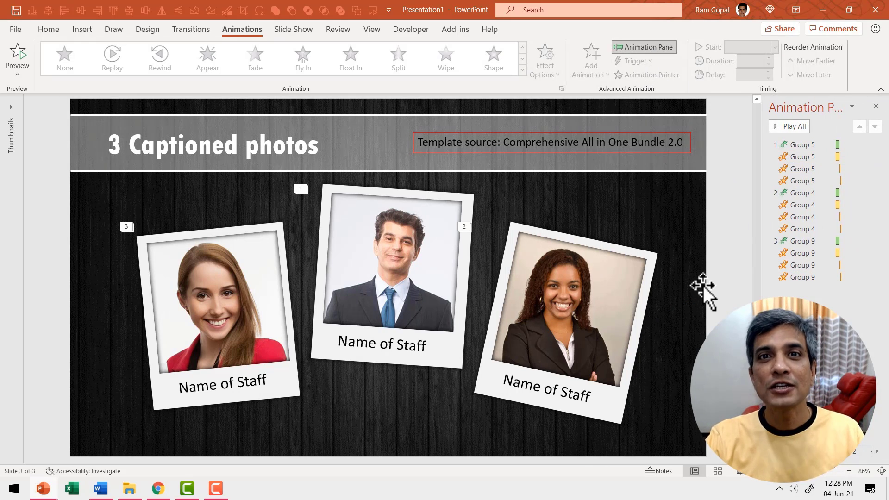
{"action": "mouse_move", "coordinate": [738, 278]}
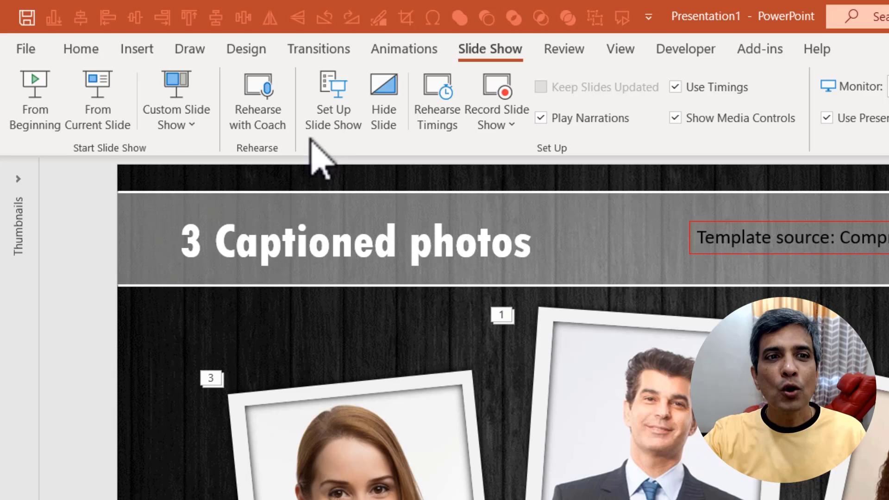
Tick Show without animation in Set Up Slide Show.
{"action": "left_click", "coordinate": [333, 100]}
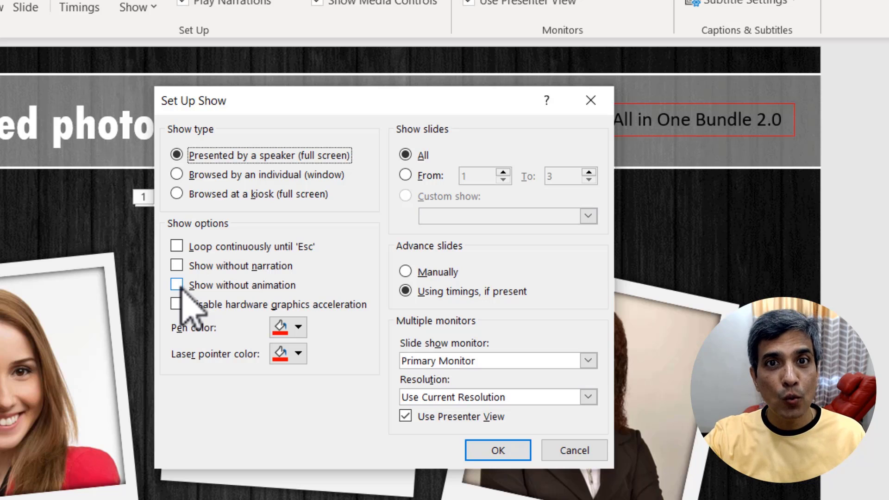
{"action": "left_click", "coordinate": [176, 285]}
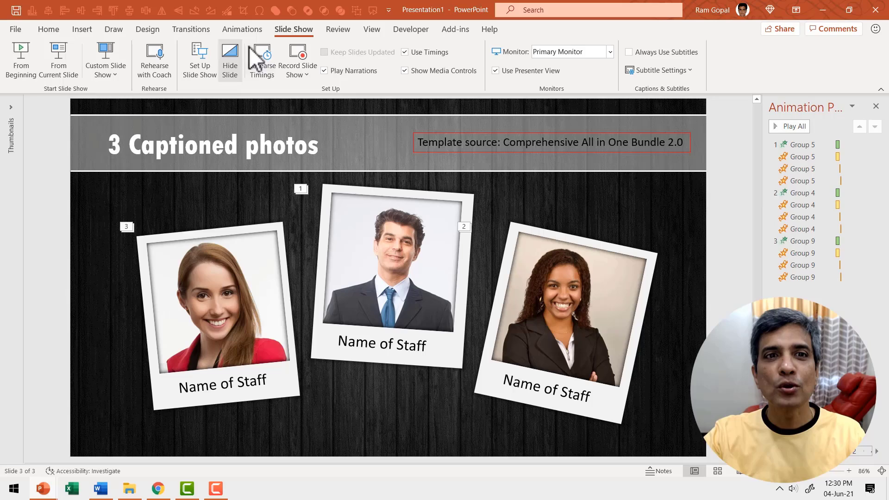
{"action": "mouse_move", "coordinate": [199, 59]}
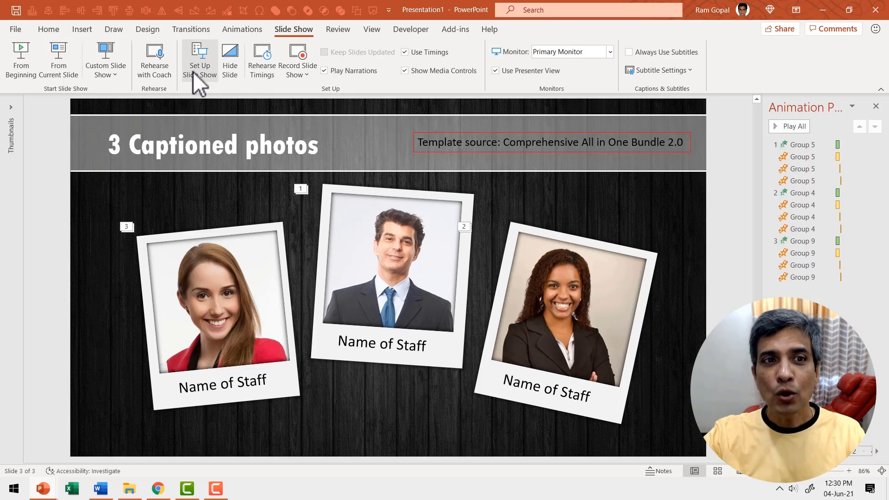
Reopen Set Up Slide Show for the captioned photos presentation.
{"action": "left_click", "coordinate": [199, 61]}
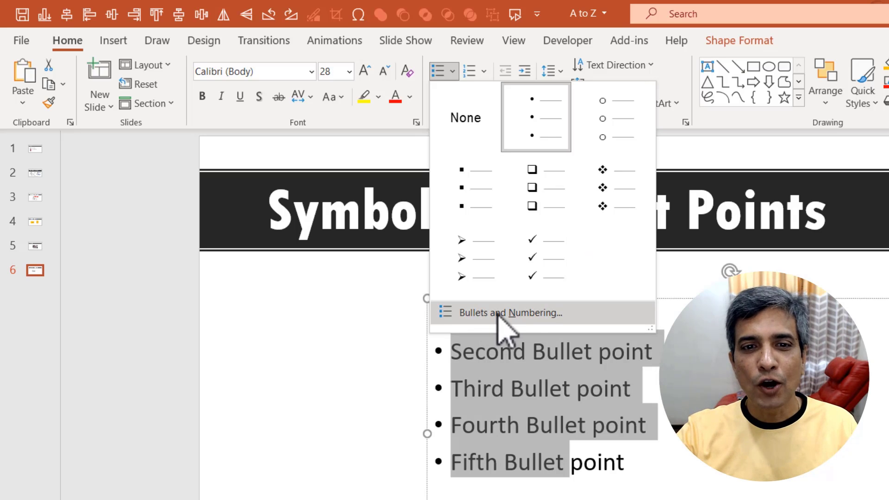
Bring up Bullets and Numbering for the selected bullet list.
{"action": "left_click", "coordinate": [507, 312]}
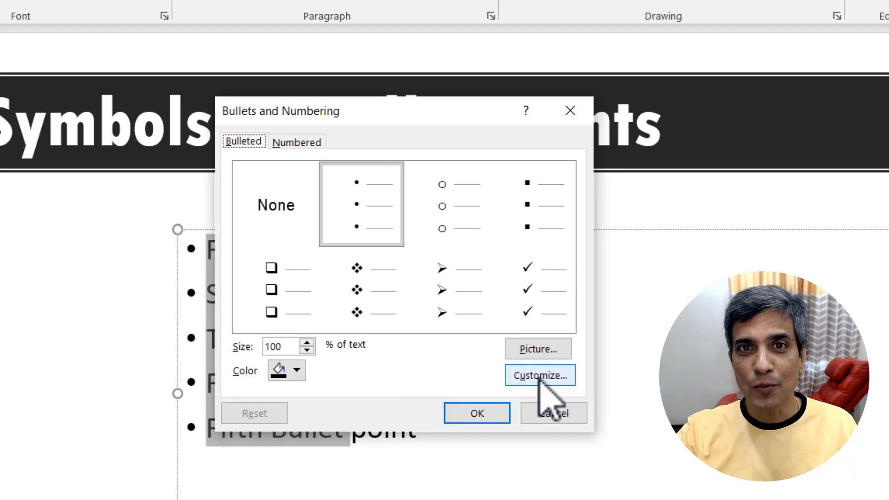
Customize the bullet with the Wingdings skull-and-crossbones symbol, not yet applied.
{"action": "left_click", "coordinate": [538, 375]}
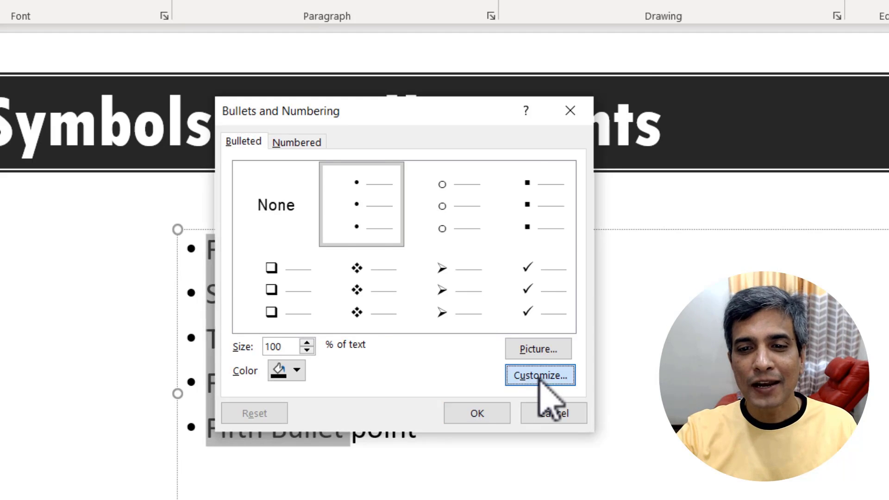
{"action": "left_click", "coordinate": [539, 375]}
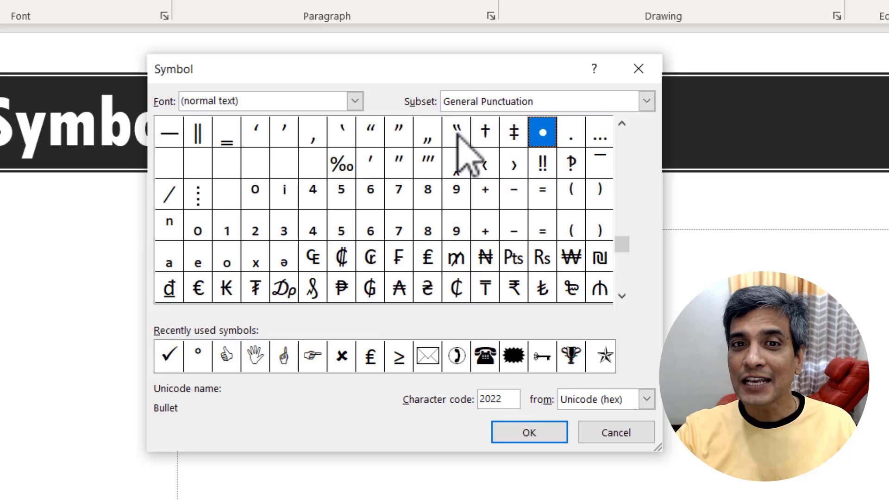
{"action": "mouse_move", "coordinate": [414, 261]}
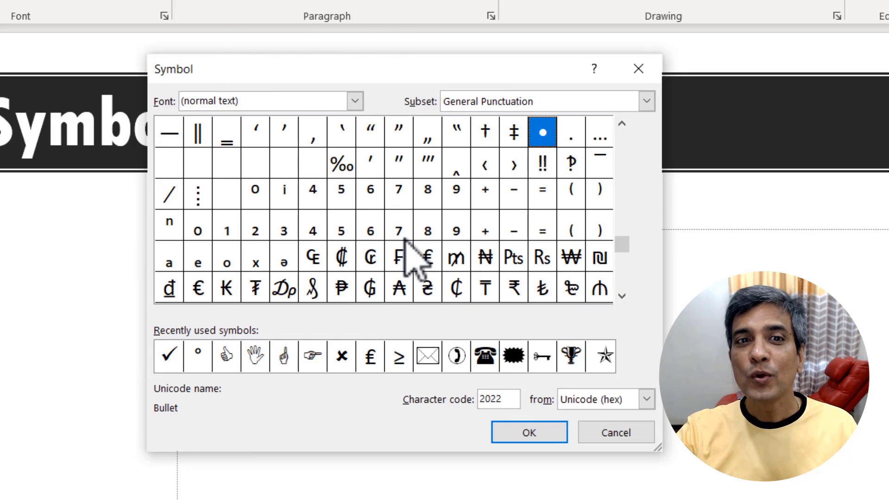
{"action": "mouse_move", "coordinate": [419, 261]}
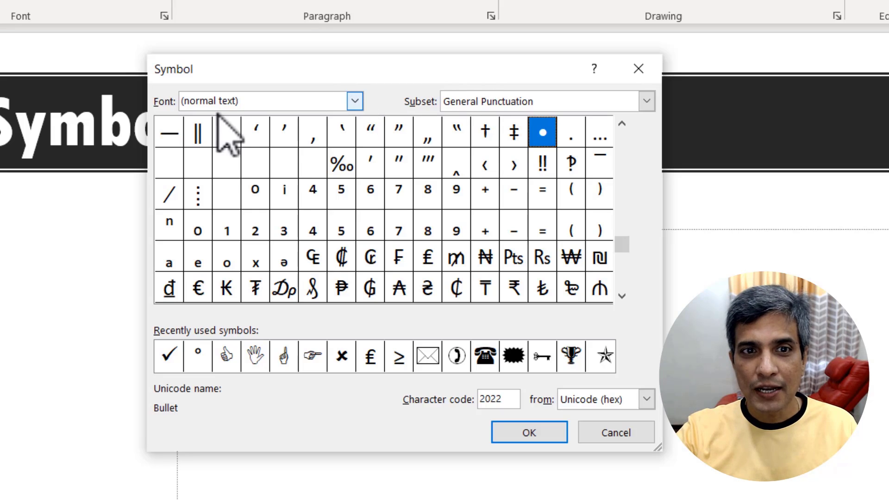
{"action": "left_click", "coordinate": [355, 101]}
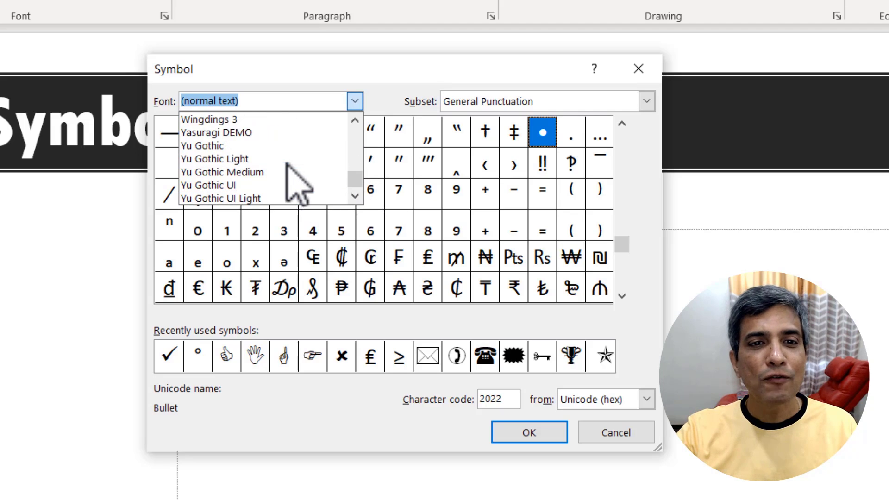
{"action": "left_click", "coordinate": [209, 119]}
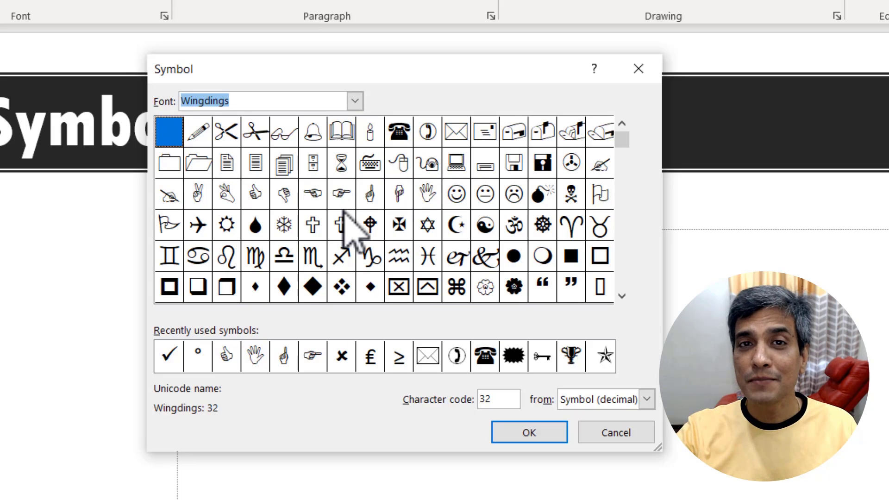
{"action": "mouse_move", "coordinate": [578, 216]}
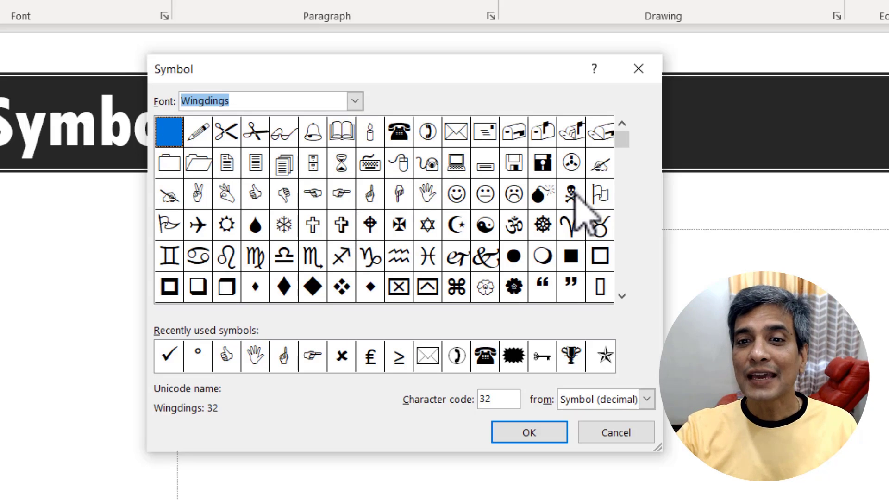
{"action": "left_click", "coordinate": [570, 193]}
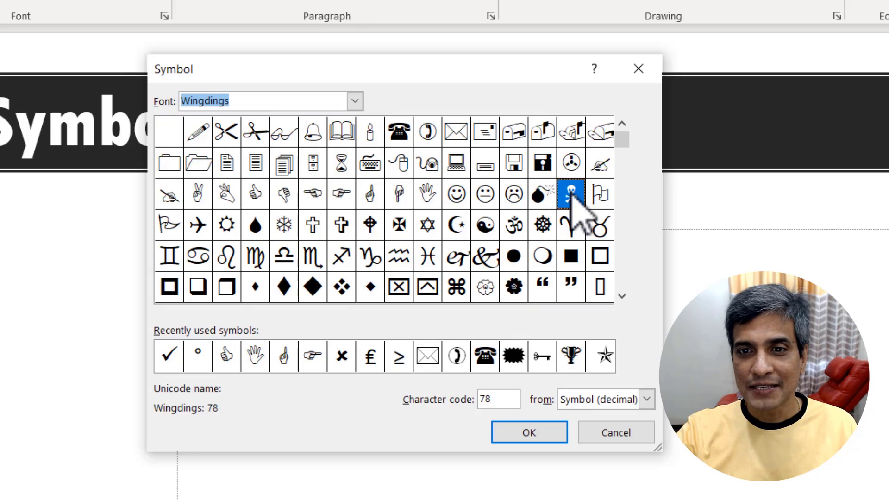
{"action": "left_click", "coordinate": [528, 432]}
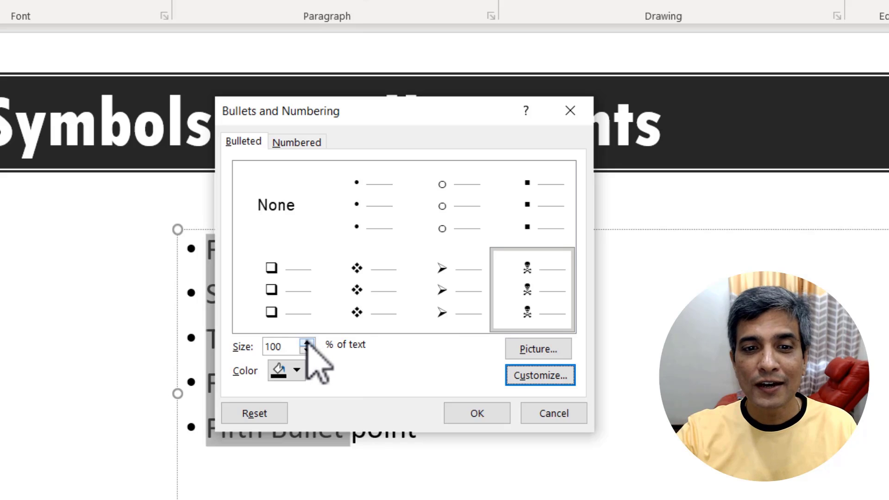
Apply the skull bullets at 150% of text size to all five points, then return to the bullet options.
{"action": "left_click", "coordinate": [306, 343]}
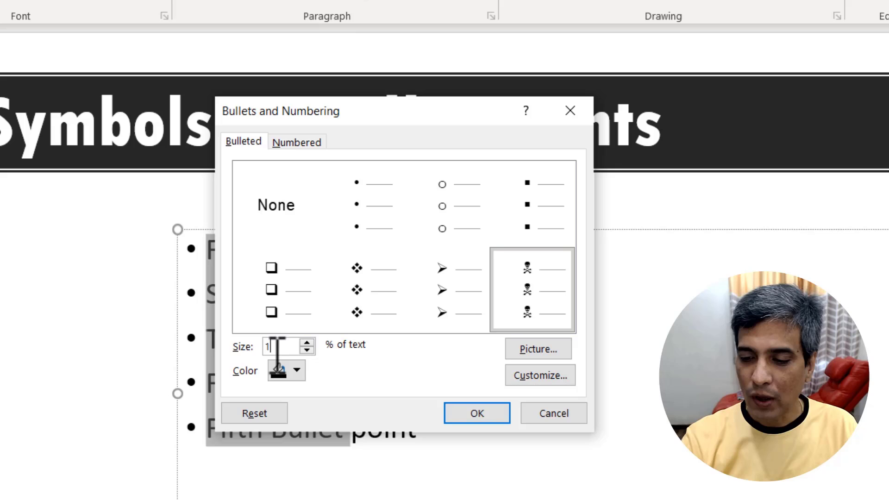
{"action": "left_click", "coordinate": [476, 413]}
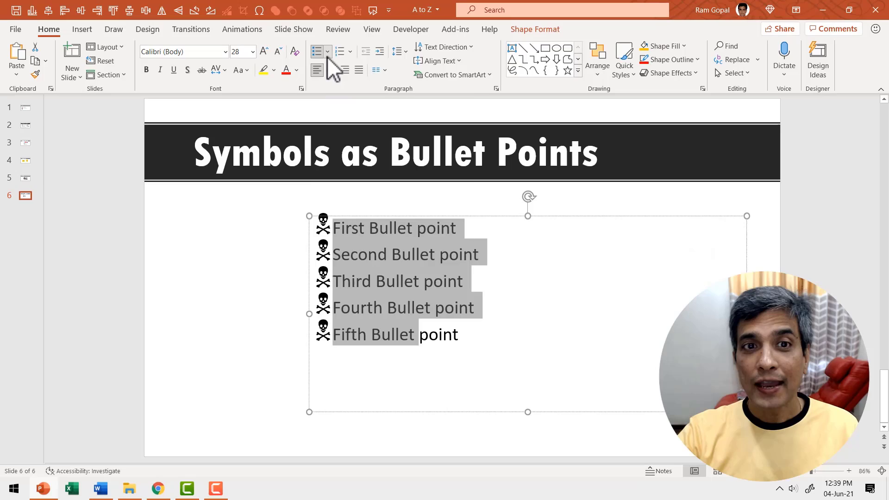
{"action": "left_click", "coordinate": [327, 52]}
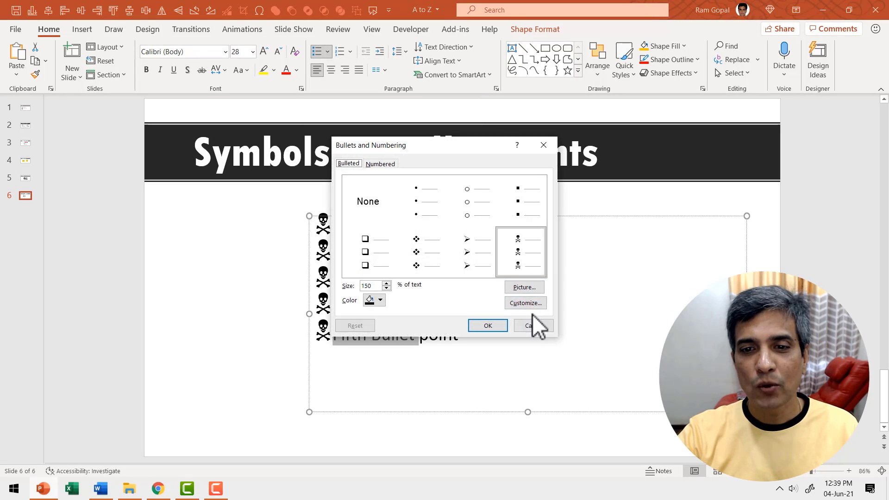
Swap the bullets to the Wingdings hourglass symbol on all five points.
{"action": "left_click", "coordinate": [524, 303]}
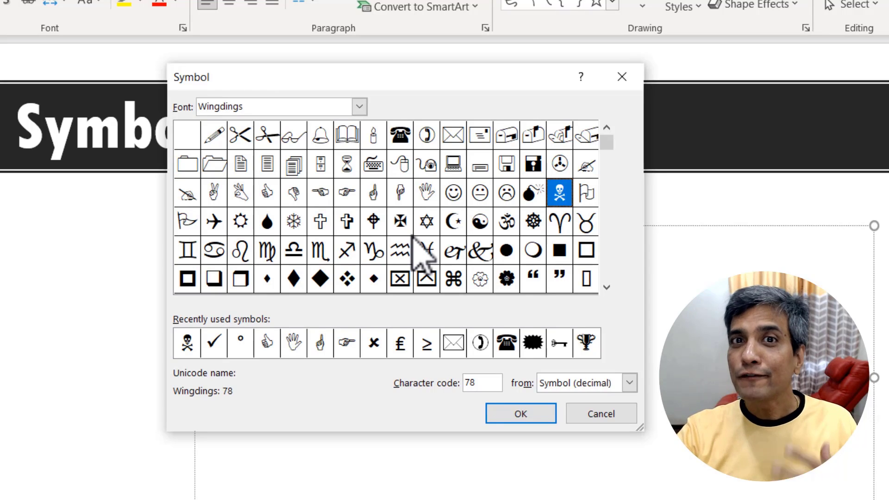
{"action": "mouse_move", "coordinate": [352, 181]}
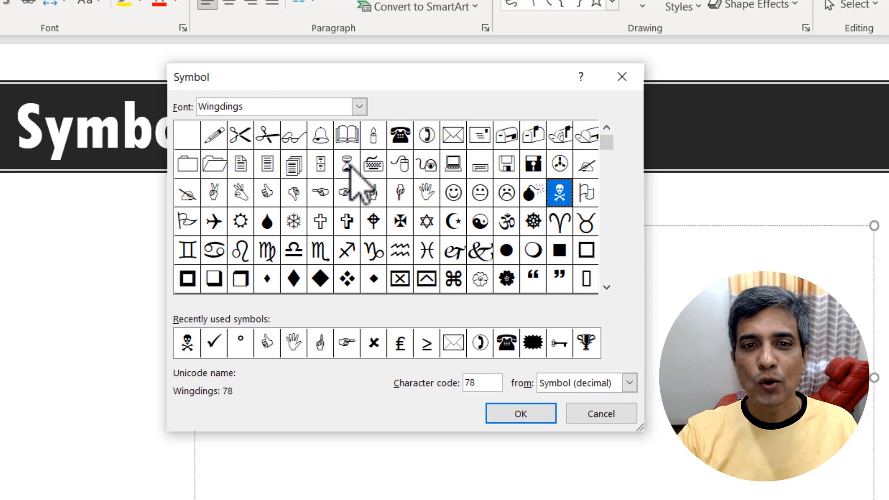
{"action": "left_click", "coordinate": [519, 413]}
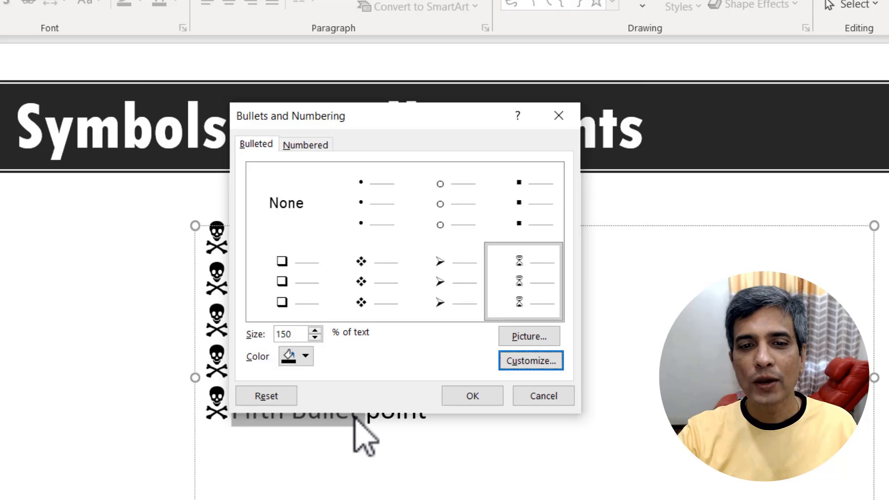
{"action": "left_click", "coordinate": [471, 395]}
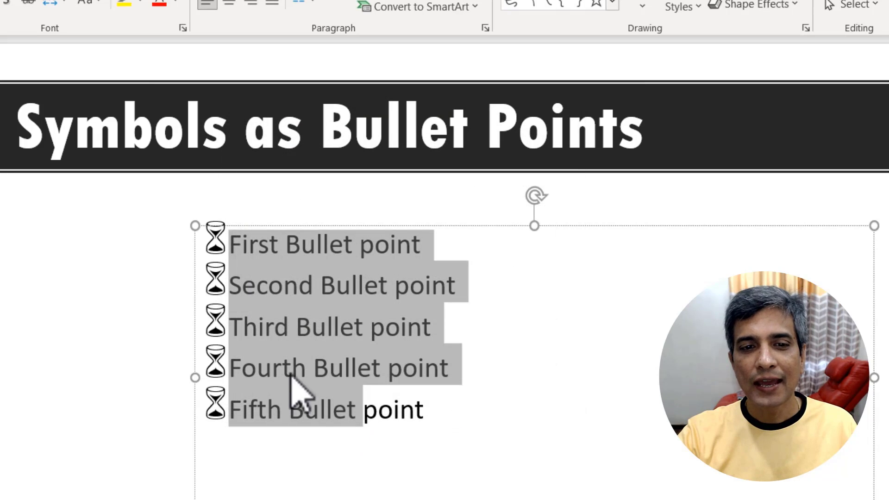
{"action": "mouse_move", "coordinate": [256, 391]}
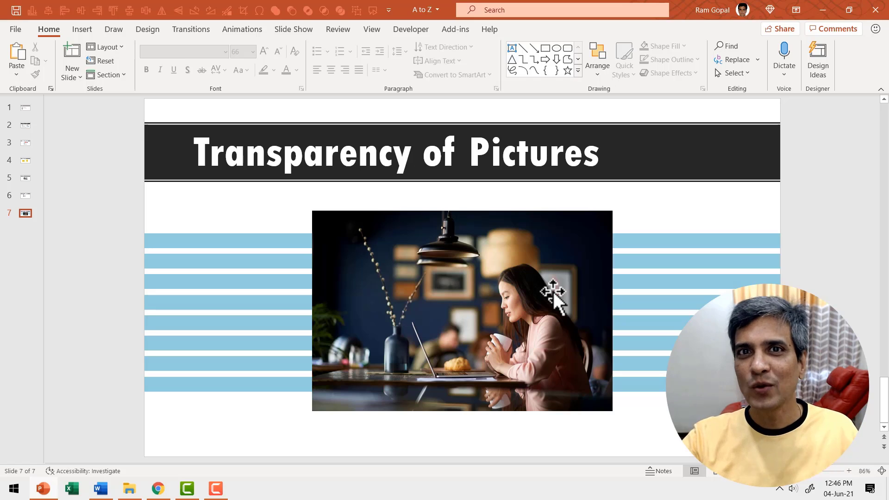
{"action": "mouse_move", "coordinate": [508, 264]}
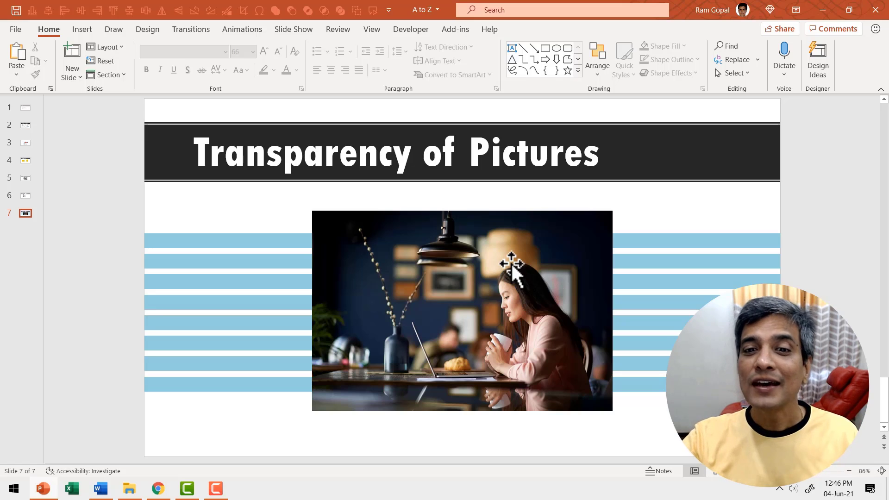
Show the Format Picture transparency settings for slide 7's café photo, currently 0%.
{"action": "left_click", "coordinate": [461, 312]}
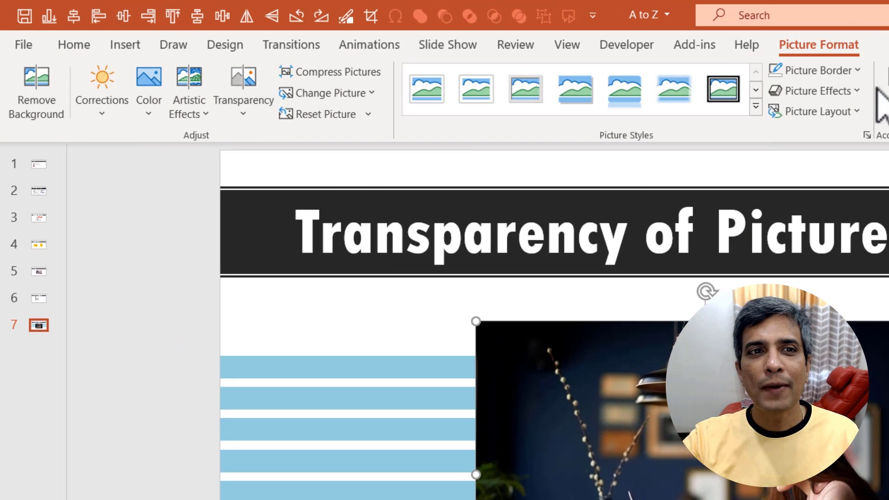
{"action": "mouse_move", "coordinate": [243, 91]}
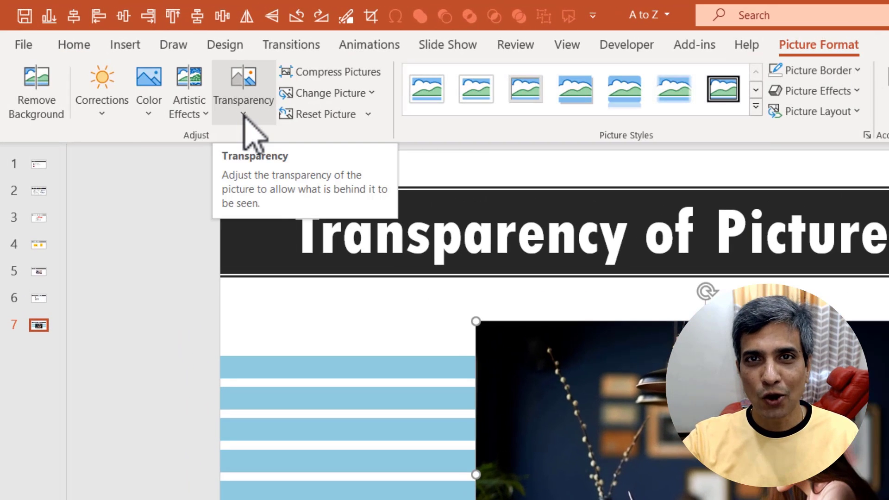
{"action": "left_click", "coordinate": [243, 91]}
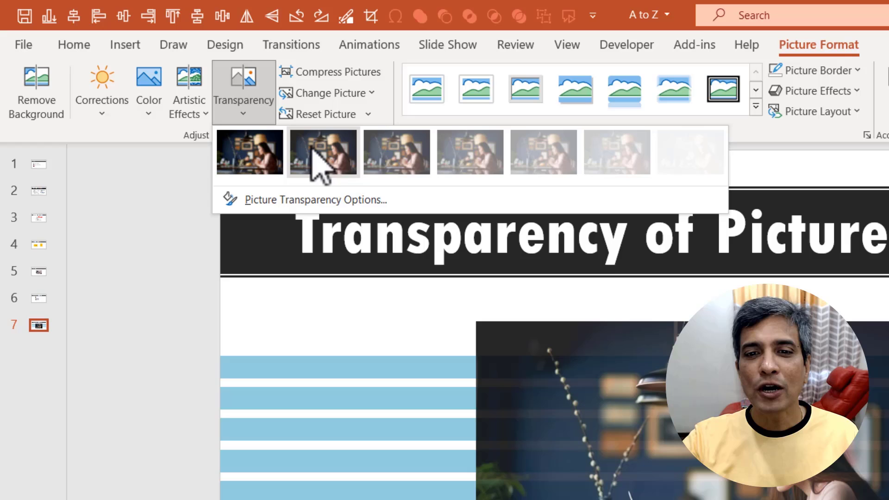
{"action": "mouse_move", "coordinate": [322, 151]}
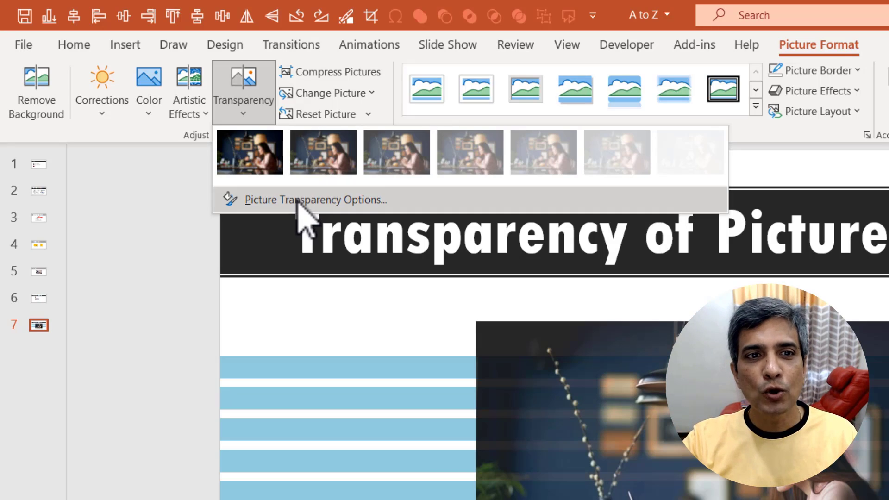
{"action": "left_click", "coordinate": [316, 200]}
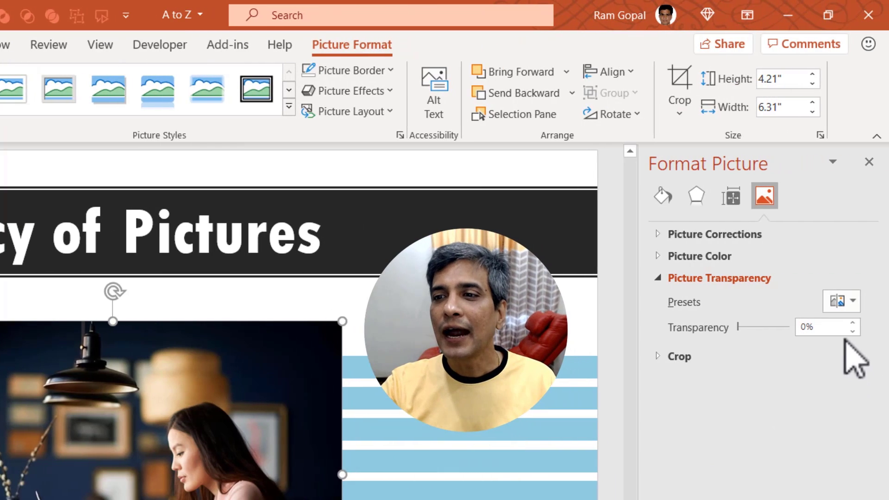
Deselect the photo so the pane shows the slide's background fill settings.
{"action": "left_click", "coordinate": [823, 327]}
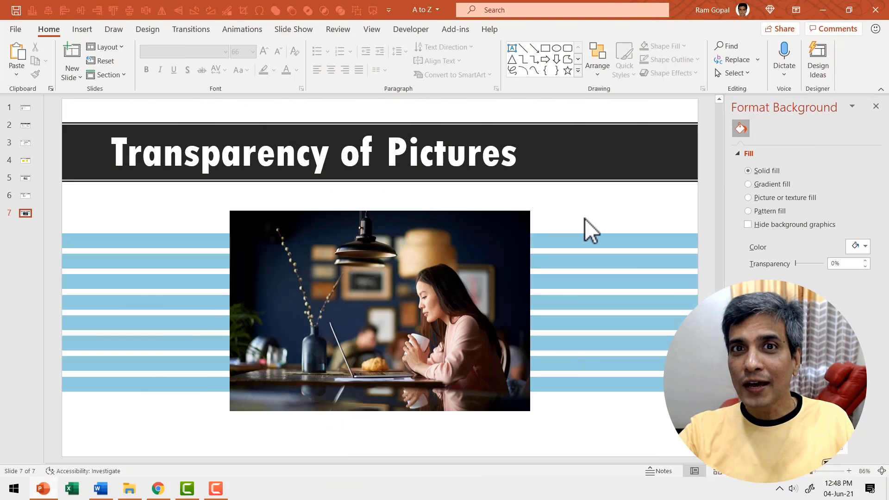
Replace the cut photo with a blue rectangle and bring up its context menu.
{"action": "left_click", "coordinate": [578, 70]}
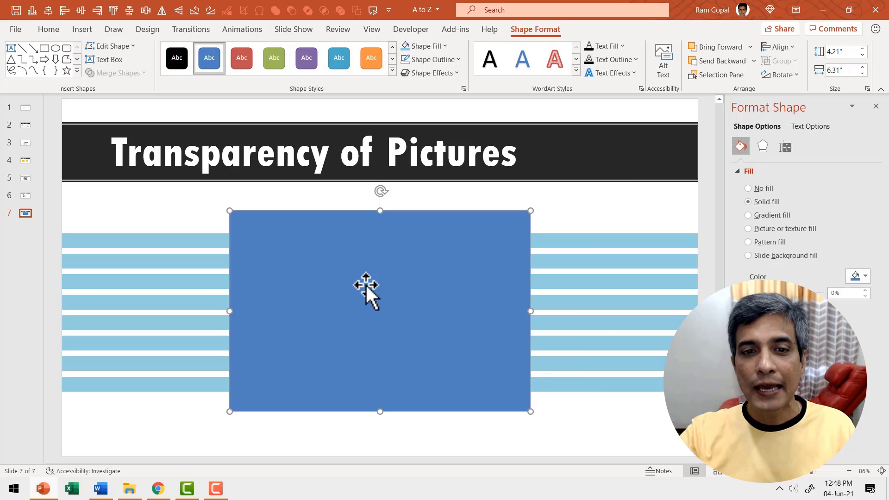
{"action": "left_click", "coordinate": [747, 171]}
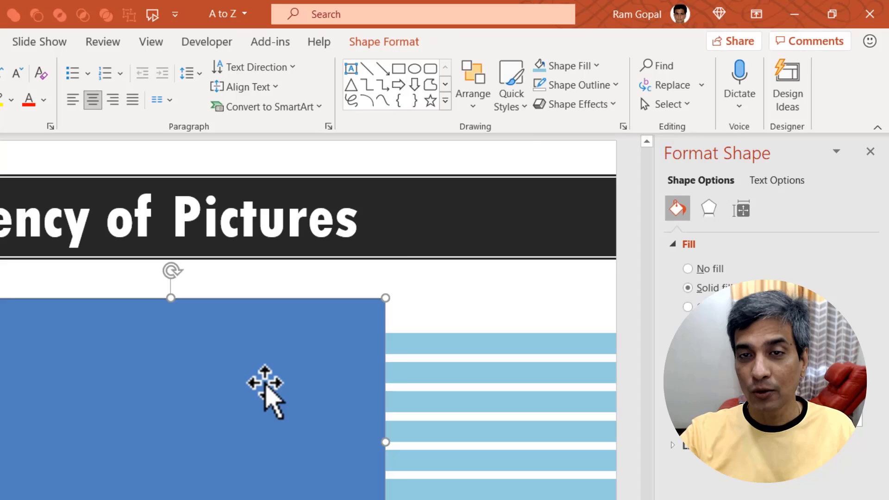
{"action": "right_click", "coordinate": [267, 391]}
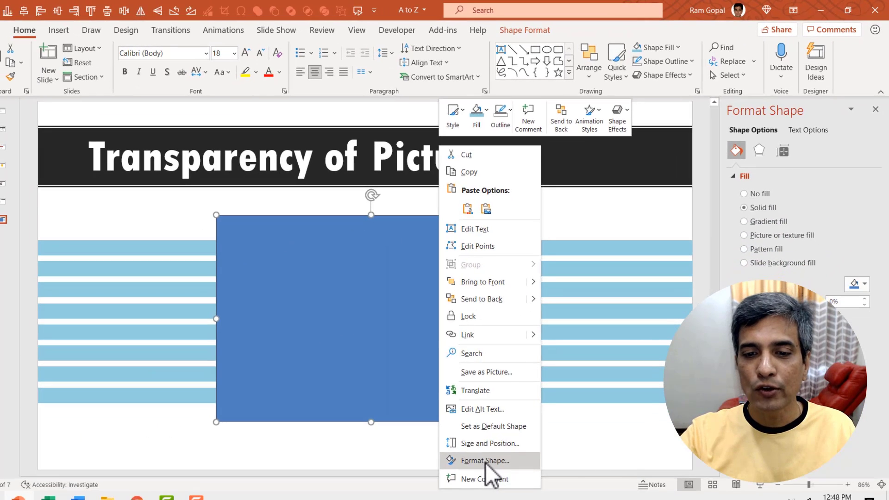
Fill the rectangle with the café photo from the clipboard at 42% transparency.
{"action": "left_click", "coordinate": [485, 460]}
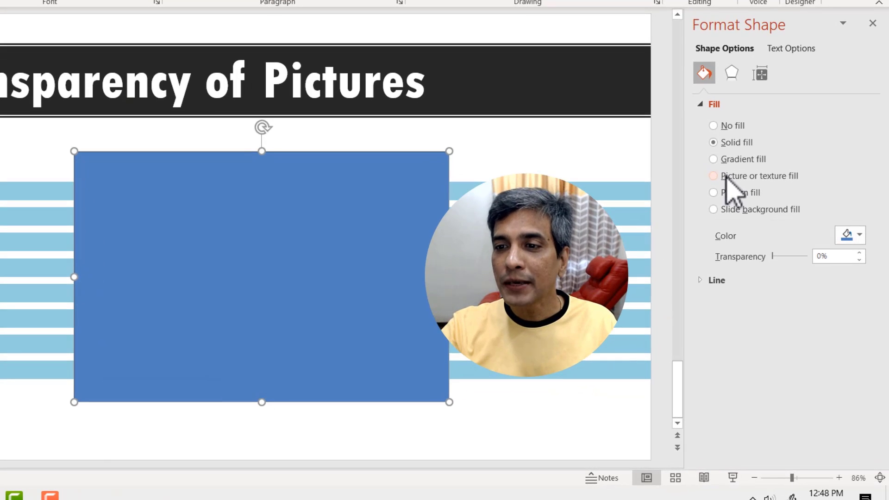
{"action": "left_click", "coordinate": [713, 176]}
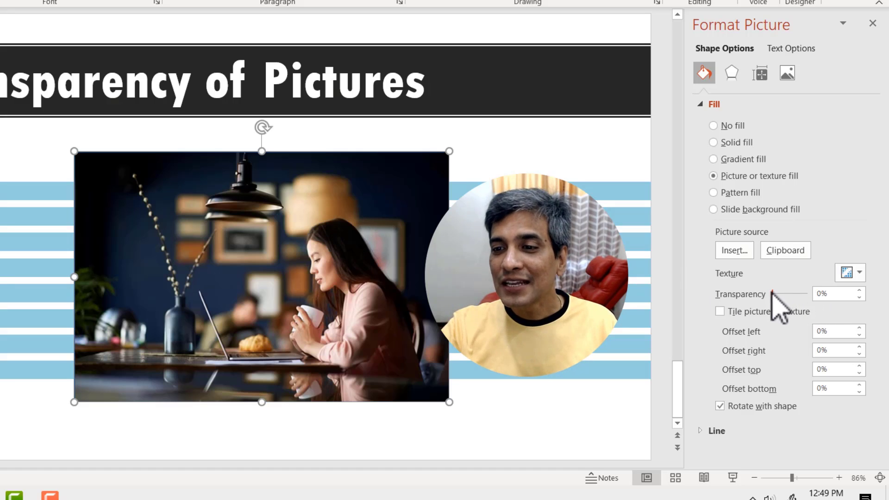
{"action": "left_click_drag", "start_coordinate": [769, 294], "coordinate": [785, 294]}
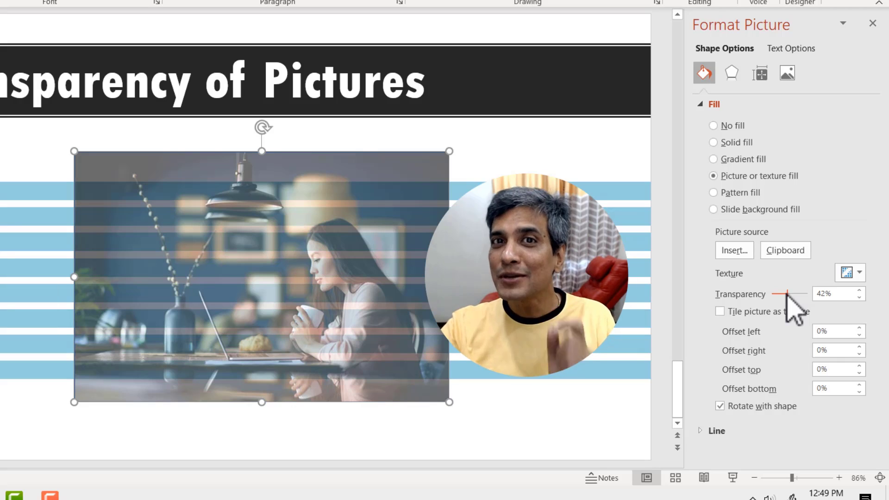